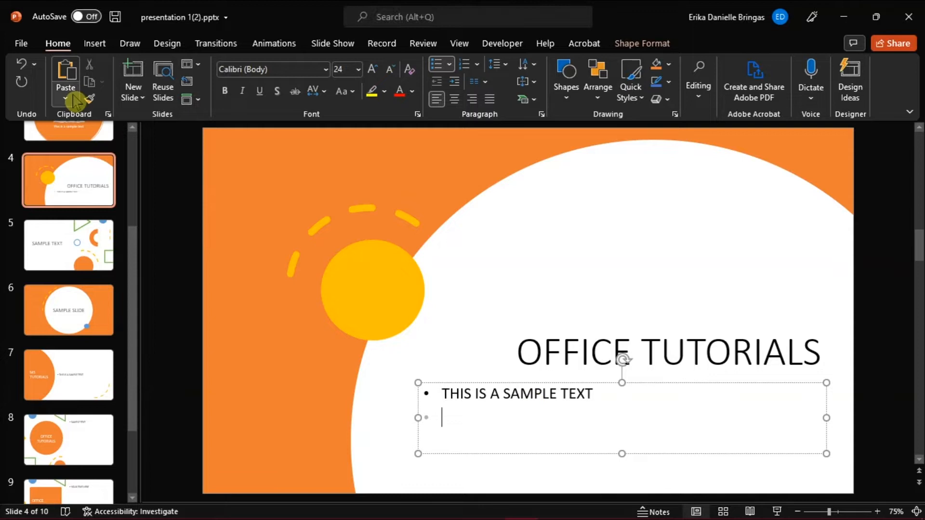
Paste the copied sample text as plain text, then open Options at the Quick Access Toolbar page.
click(66, 80)
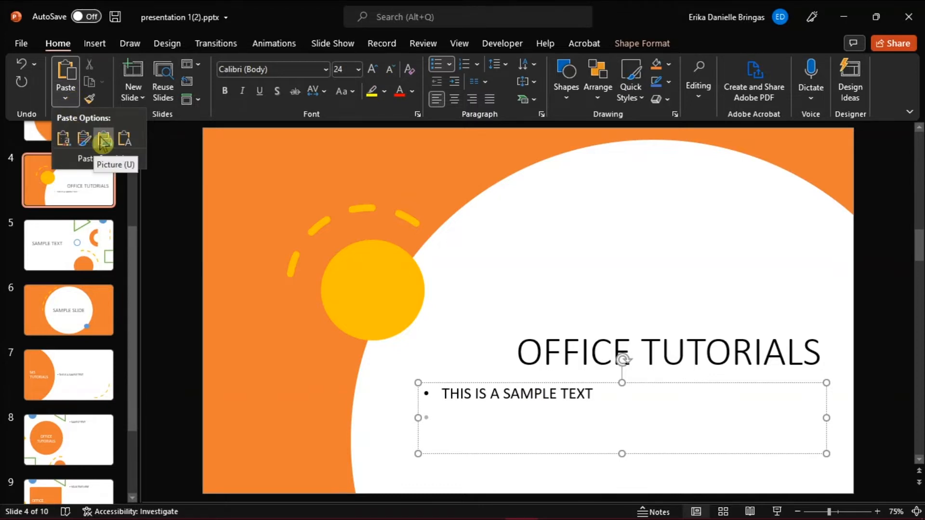
mouse_move(142, 144)
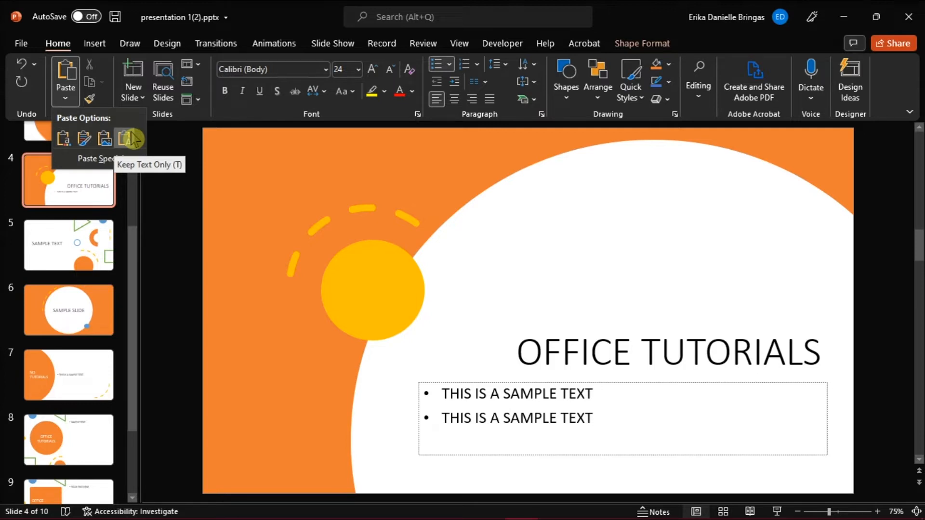
click(127, 138)
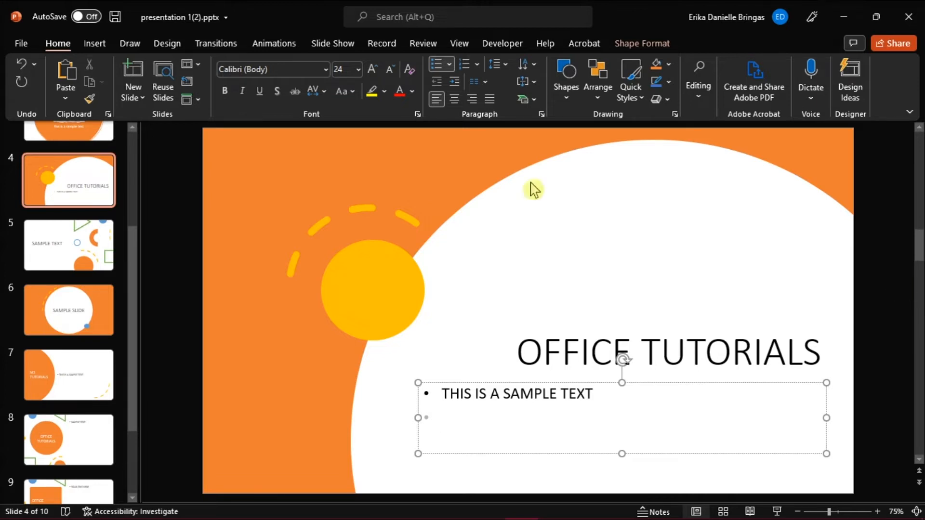
click(20, 43)
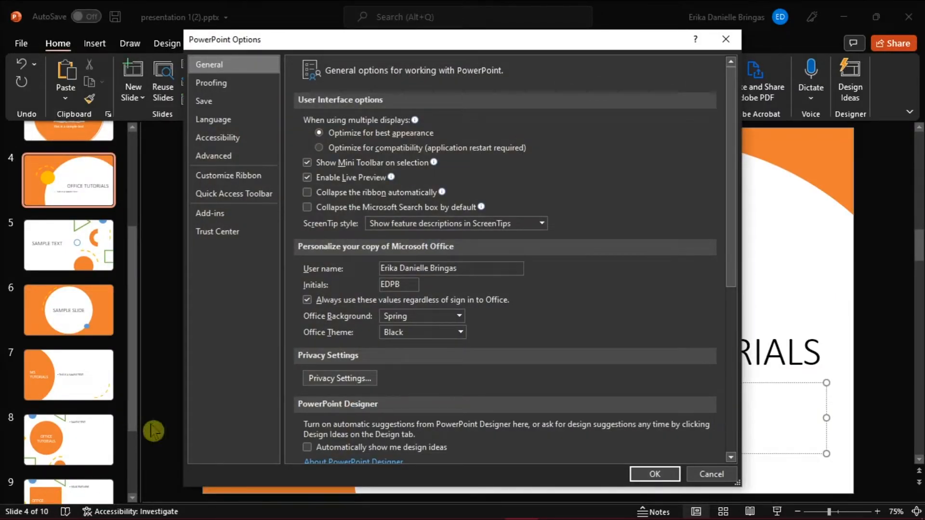
click(233, 194)
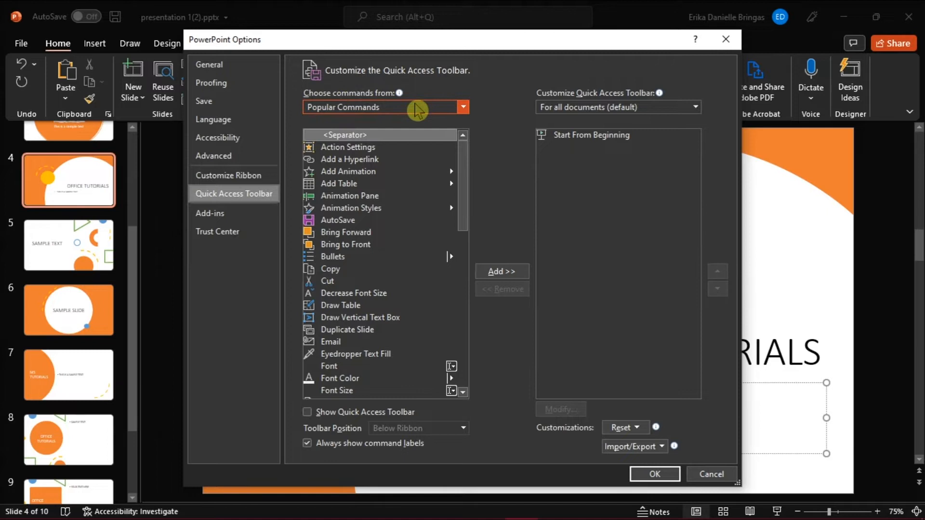
Add Paste and Keep Text Only from All Commands to the Quick Access Toolbar list.
click(462, 107)
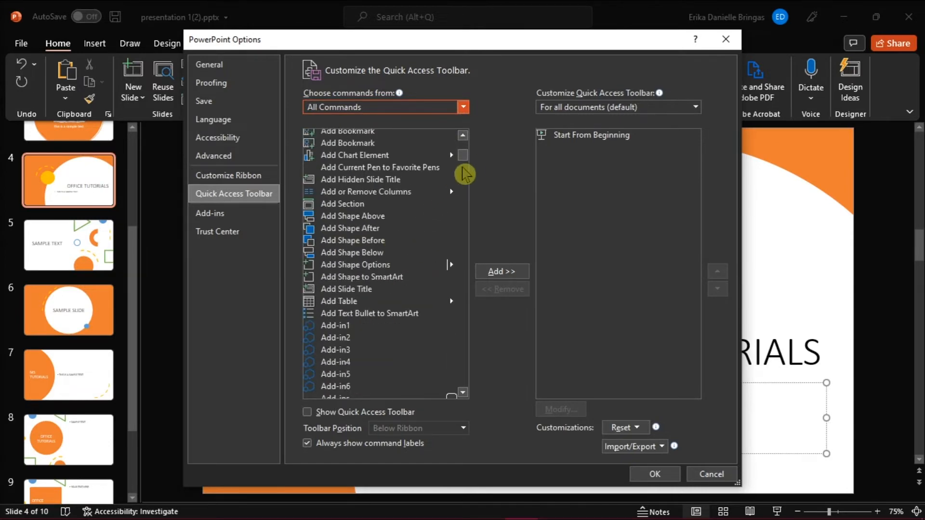
scroll(down, 3)
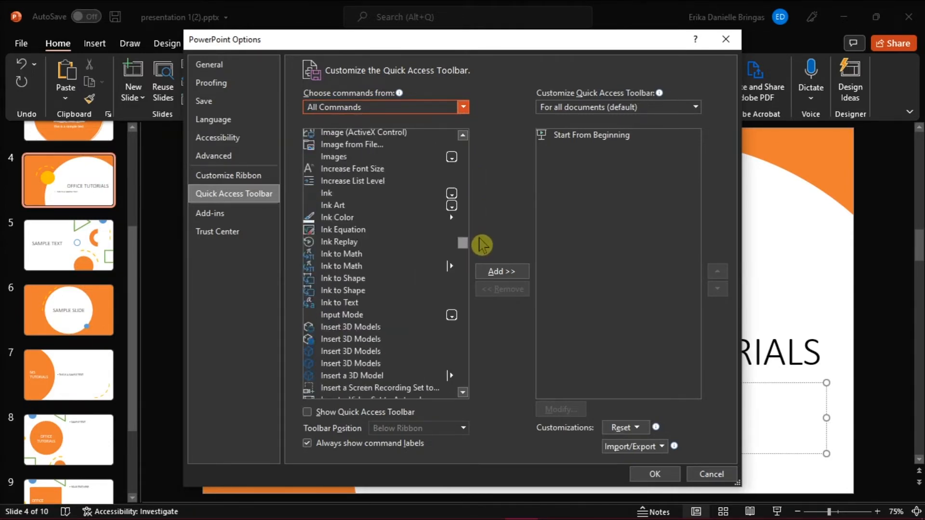
scroll(down, 3)
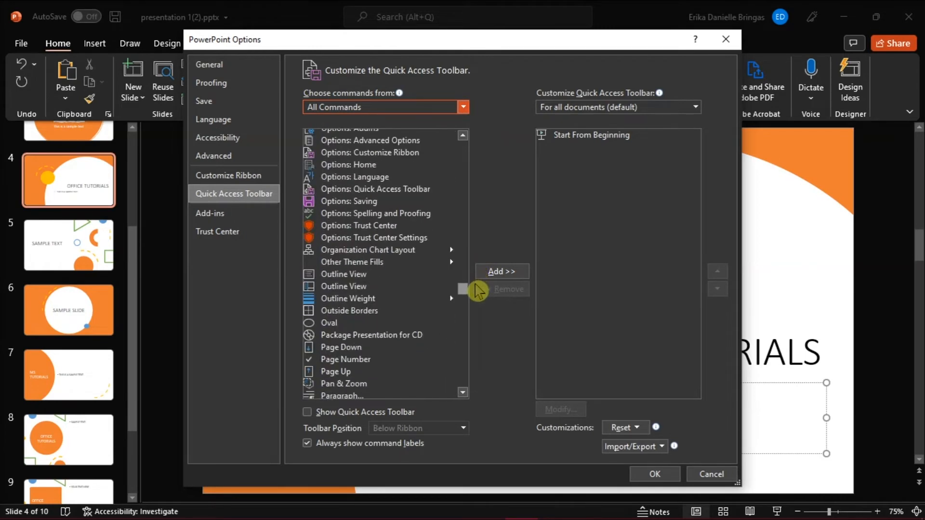
scroll(down, 3)
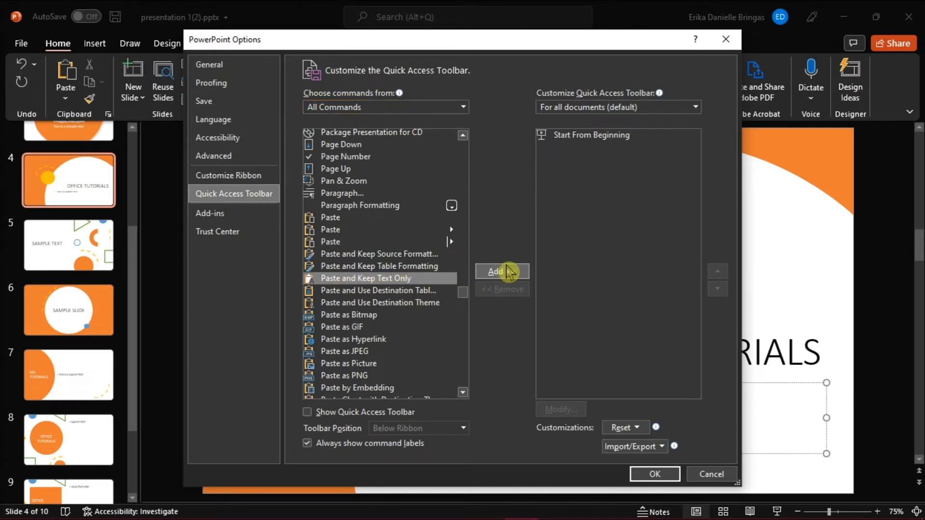
click(499, 271)
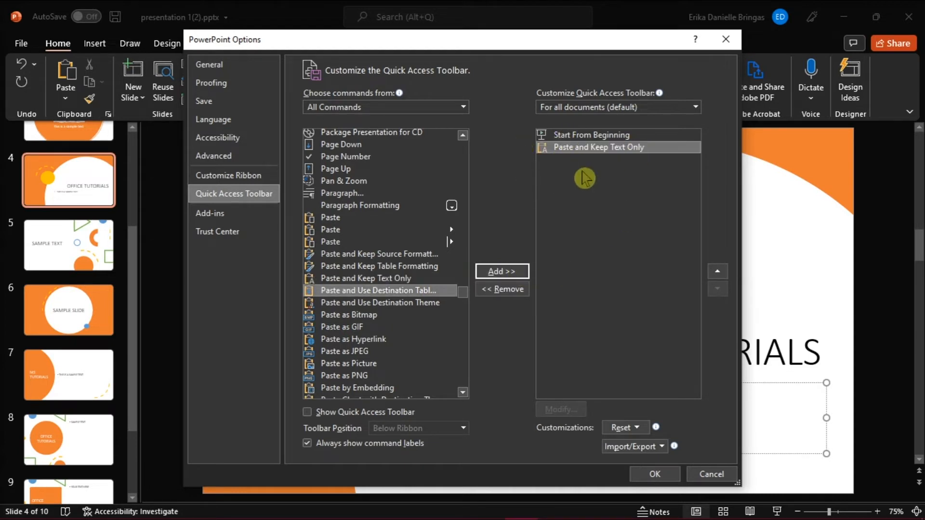
mouse_move(614, 179)
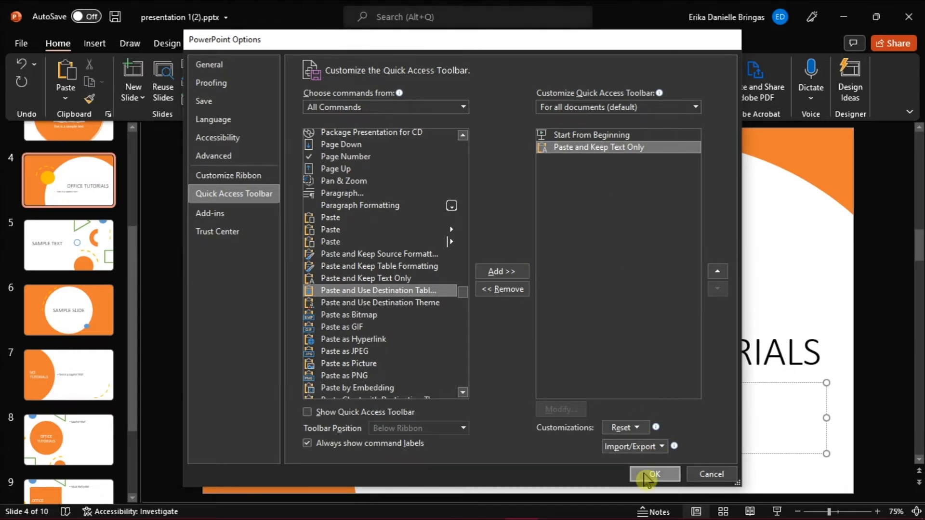
Confirm the Quick Access Toolbar change with OK, closing PowerPoint Options.
click(653, 473)
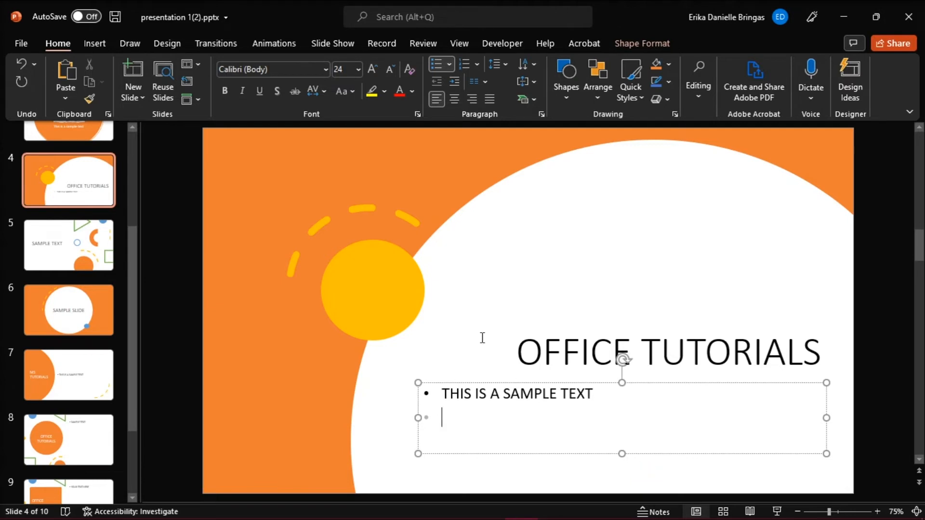
mouse_move(492, 123)
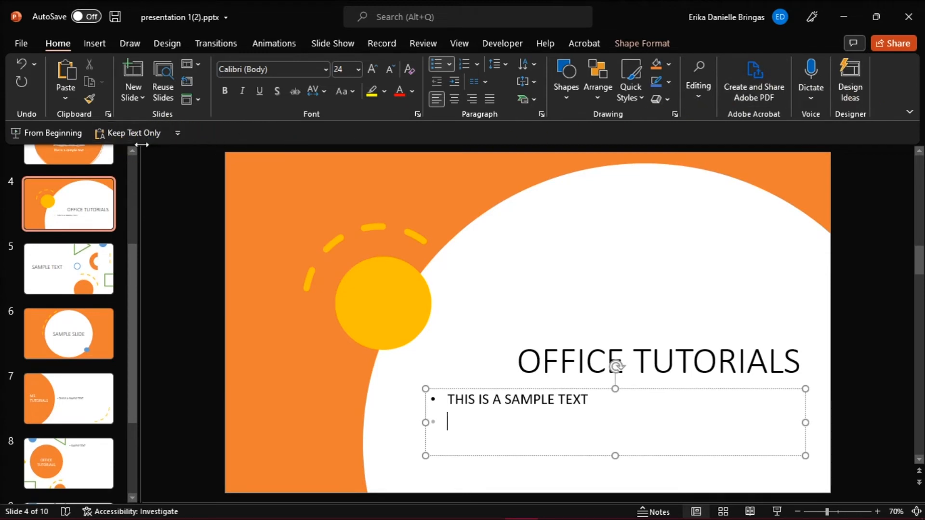
mouse_move(128, 133)
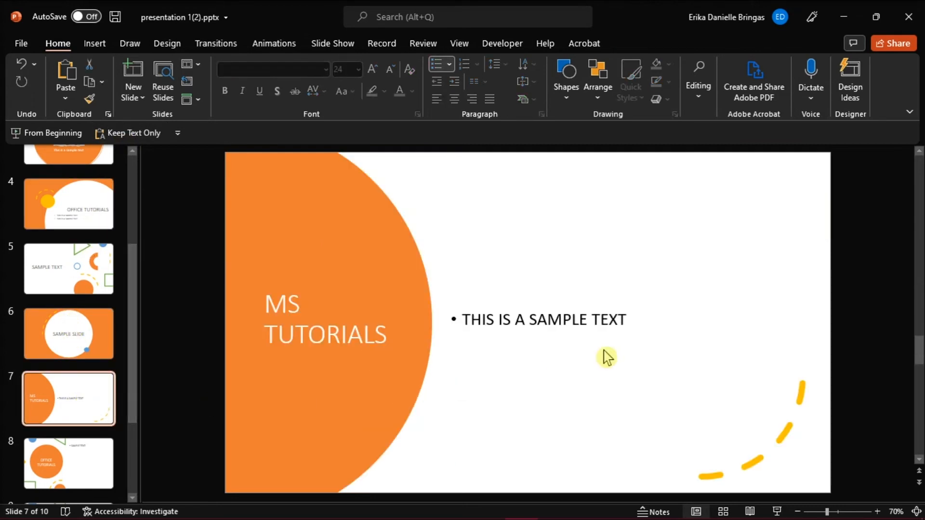
Paste plain sample text into slide 7's box, then enter 'THIS IS A SAMPLE TEXT' on slide 1.
click(606, 357)
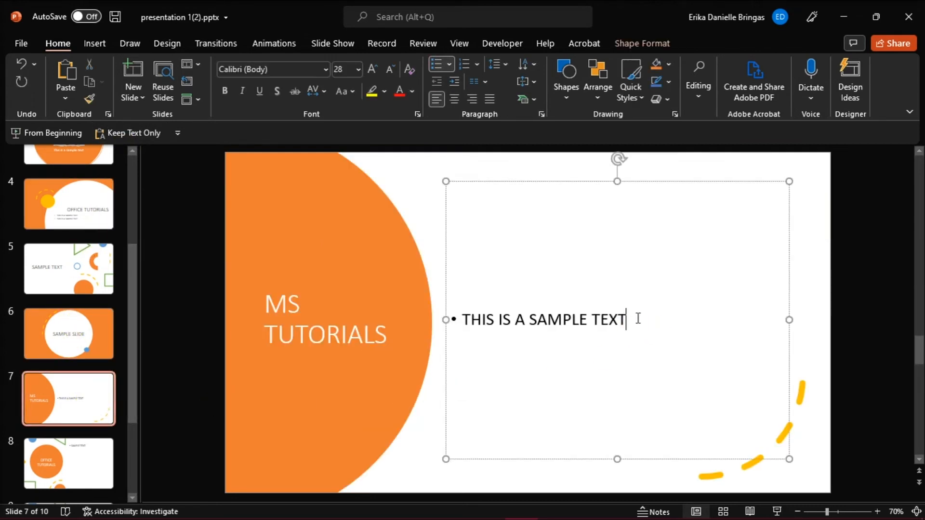
click(128, 133)
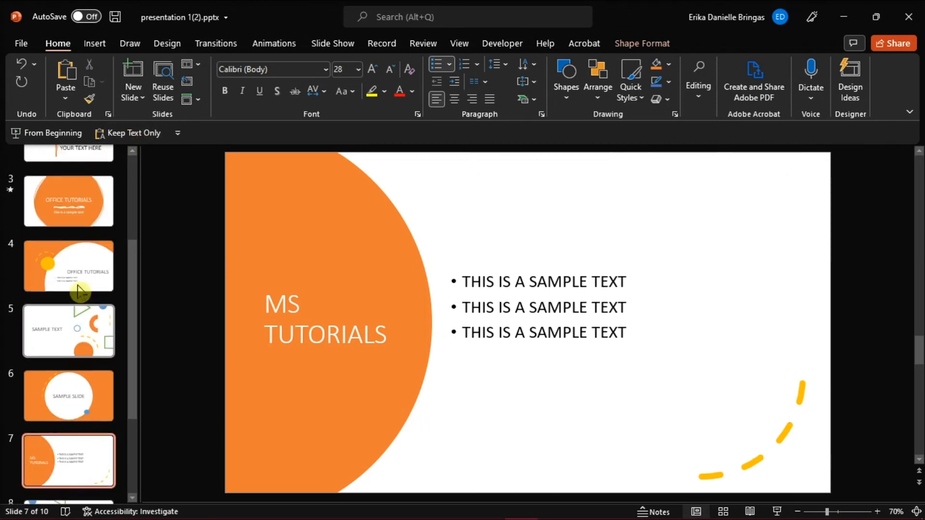
click(68, 183)
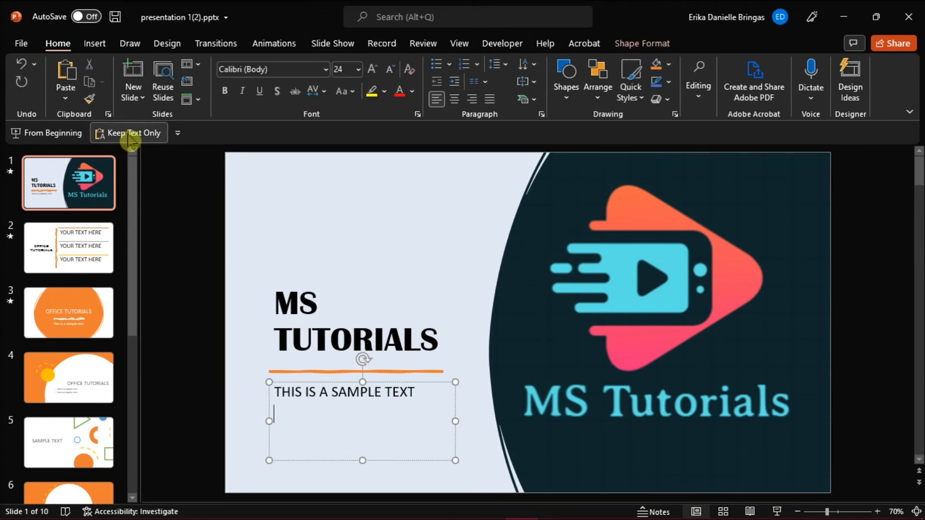
text(THIS IS A SAMPLE TEXT)
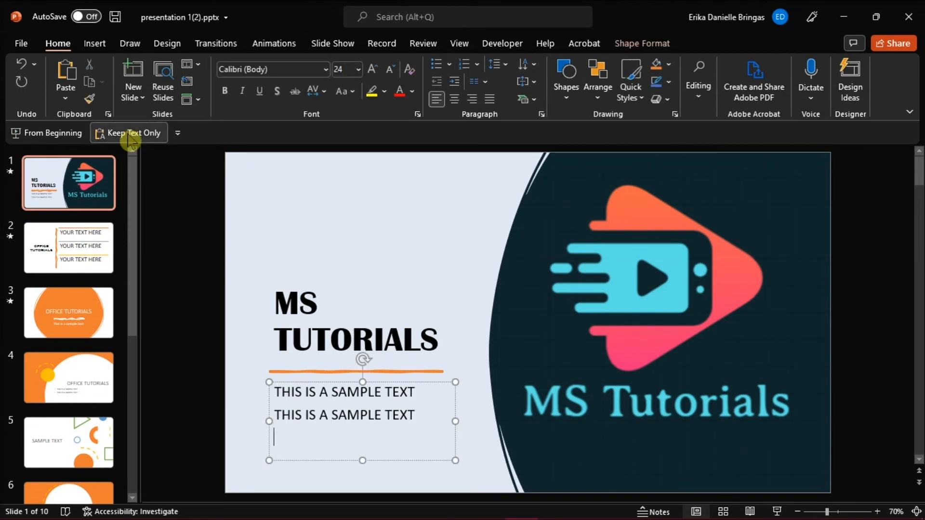